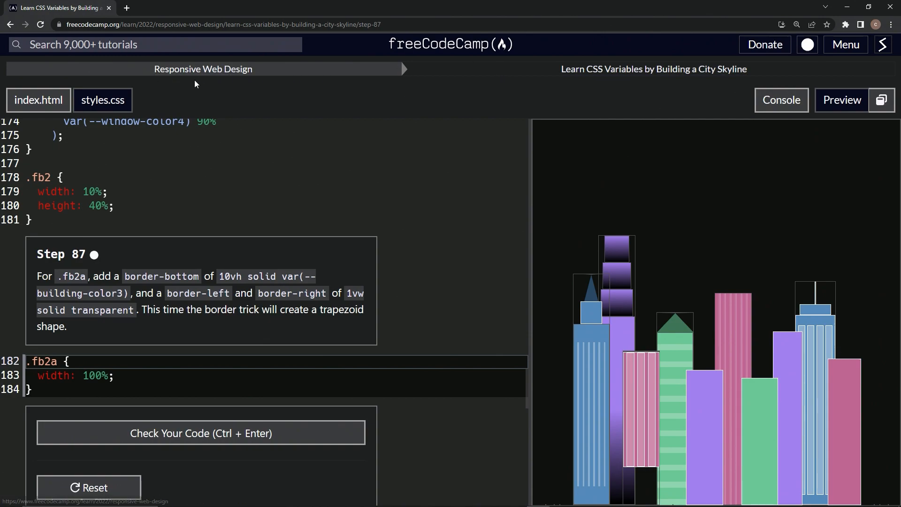
mouse_move(626, 90)
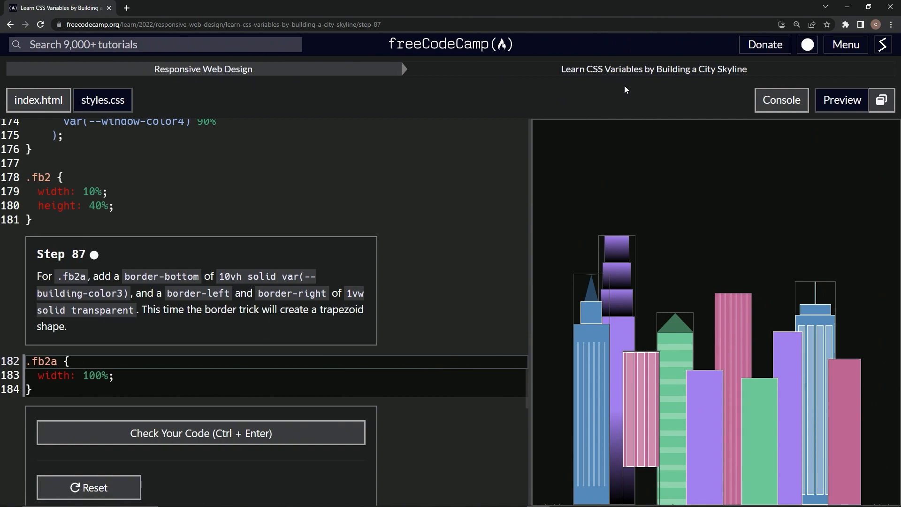
mouse_move(226, 159)
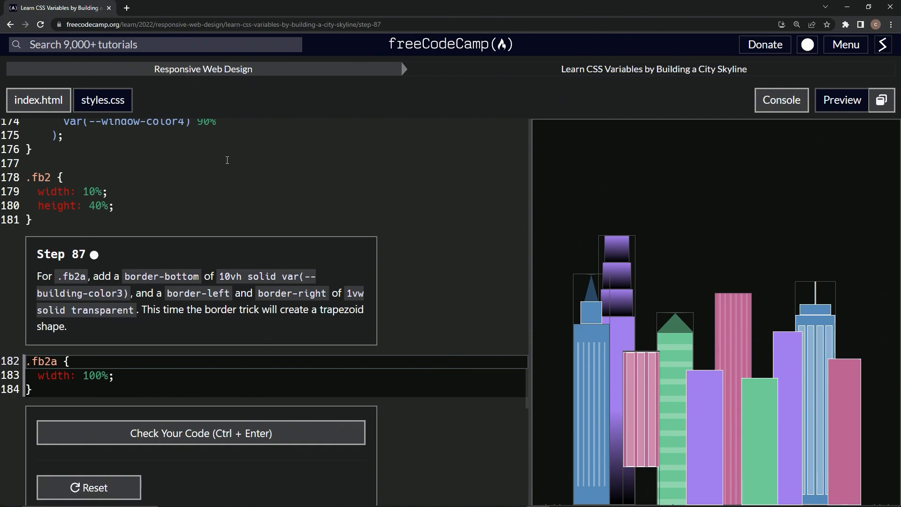
mouse_move(92, 268)
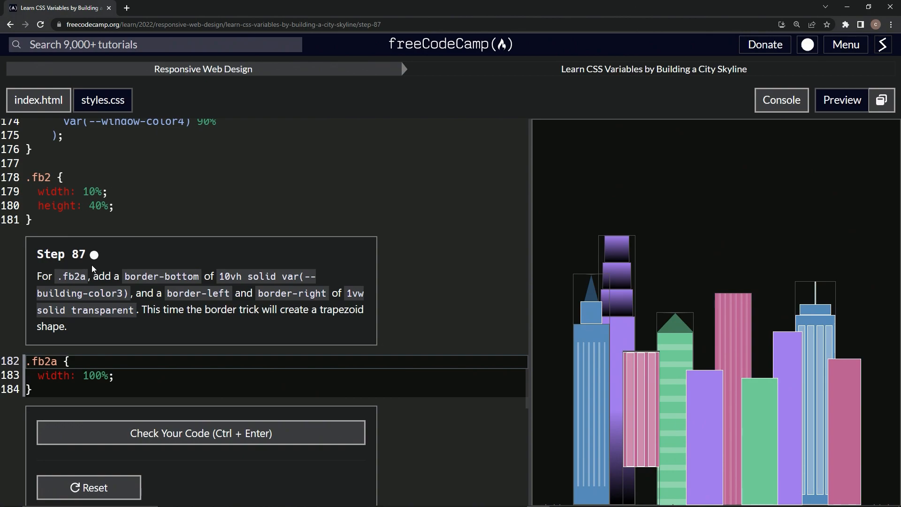
mouse_move(45, 282)
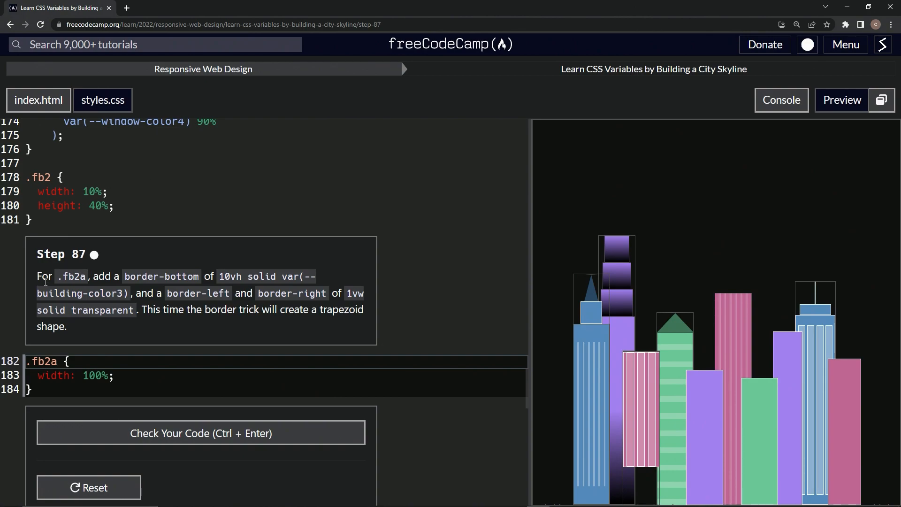
mouse_move(100, 287)
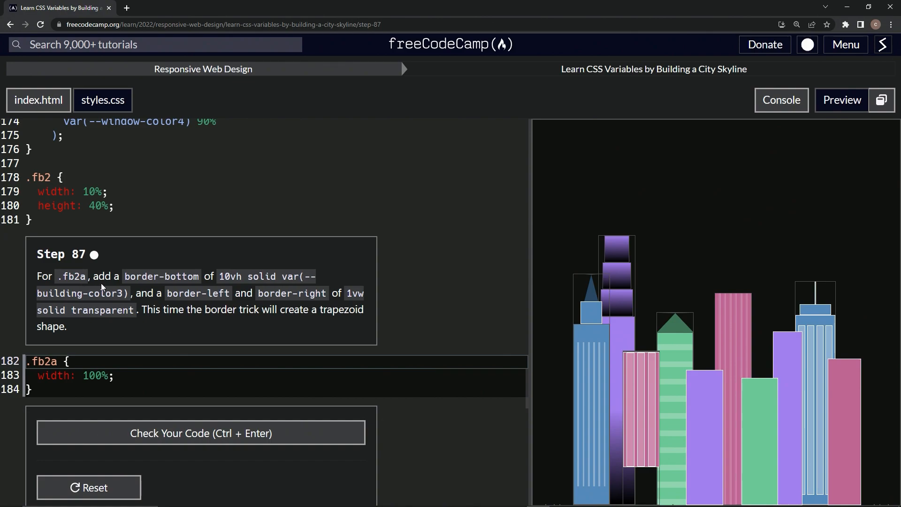
mouse_move(221, 282)
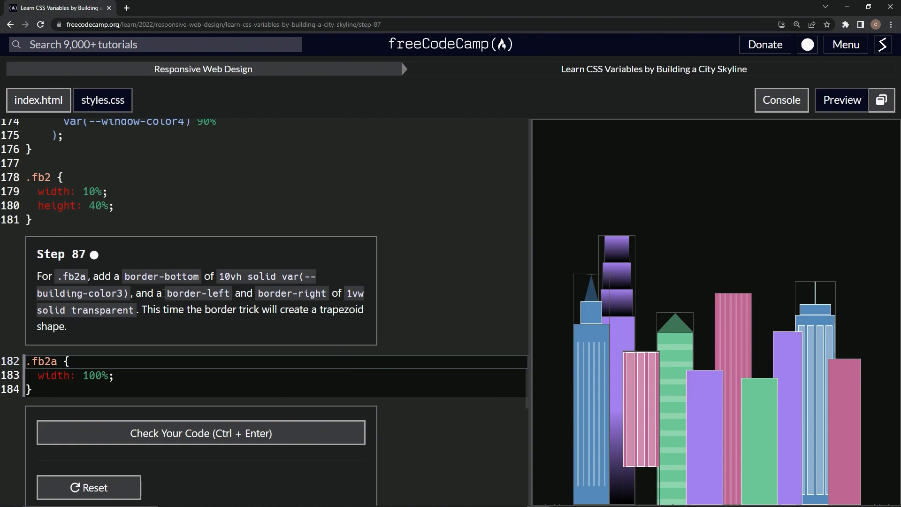
mouse_move(281, 316)
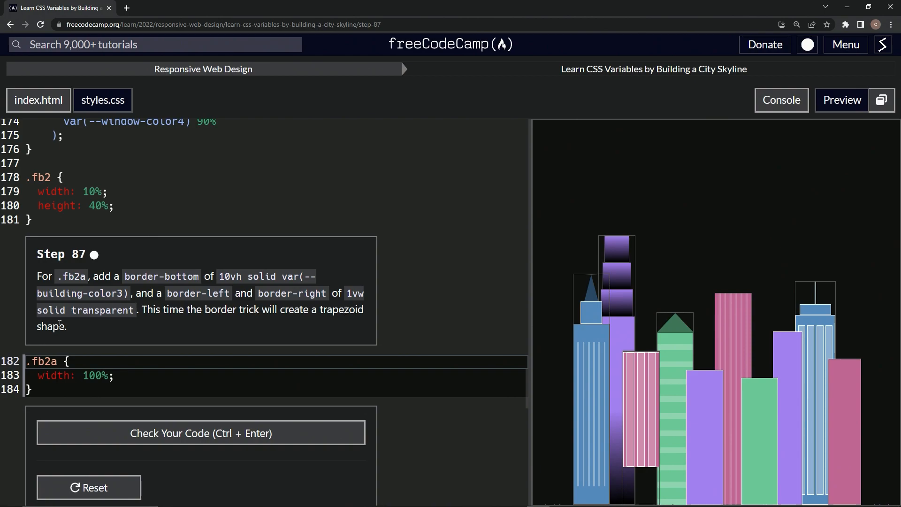
mouse_move(104, 353)
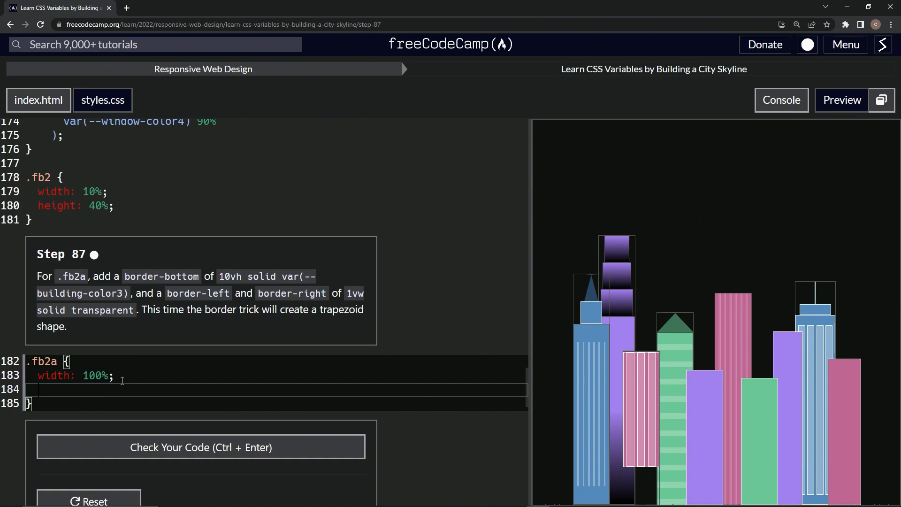
- Enter border-bottom: 10vh solid var(--building-color3) in the .fb2a rule, semicolon still pending
text(border)
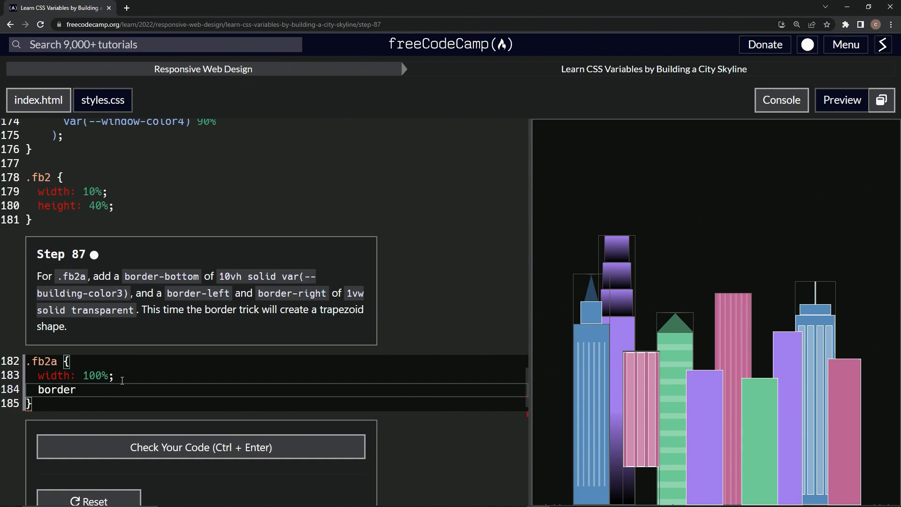
text(-bot)
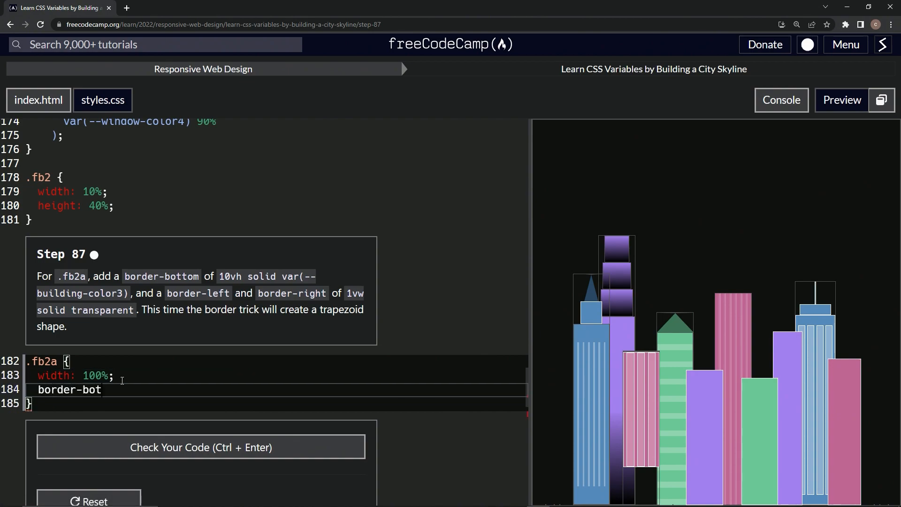
text(tom: 1)
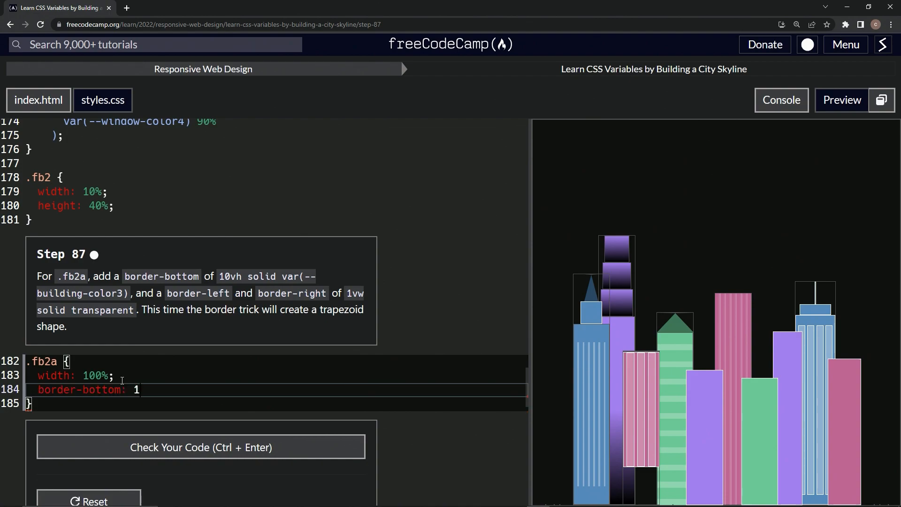
text(0vh solid var(-)
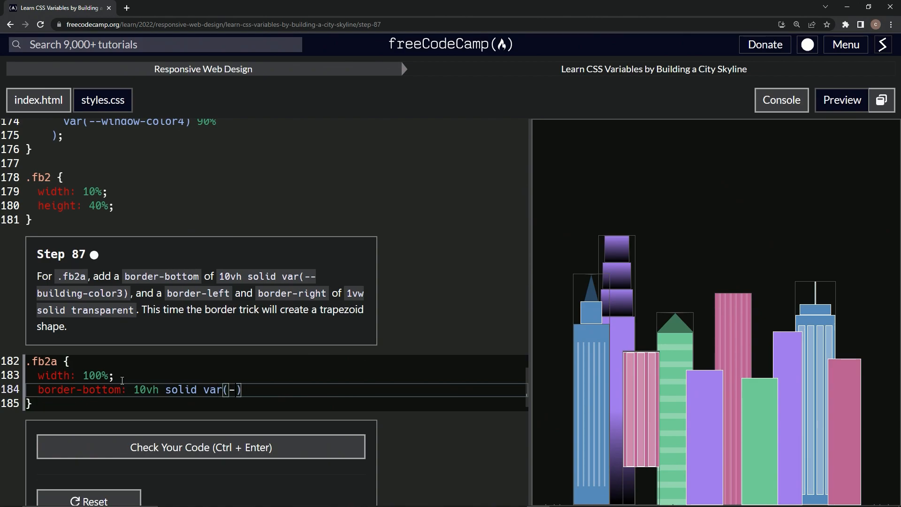
text(--building-)
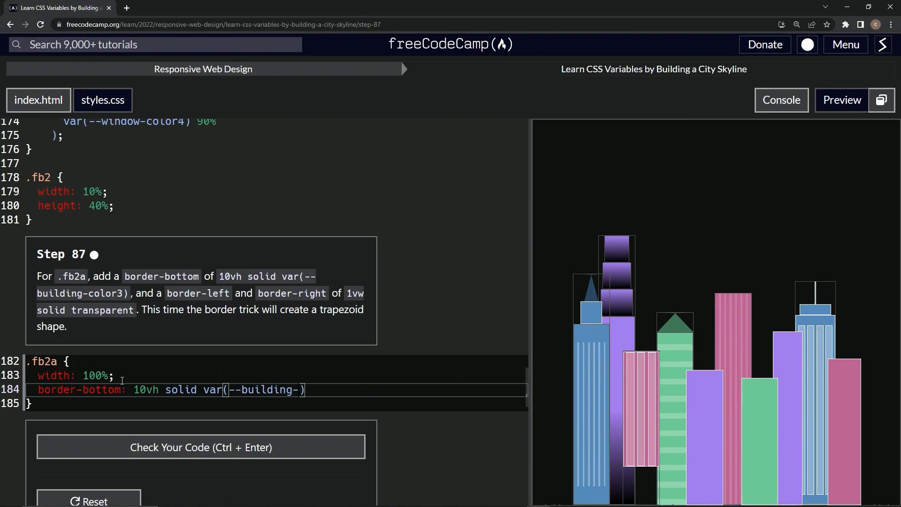
text(color)
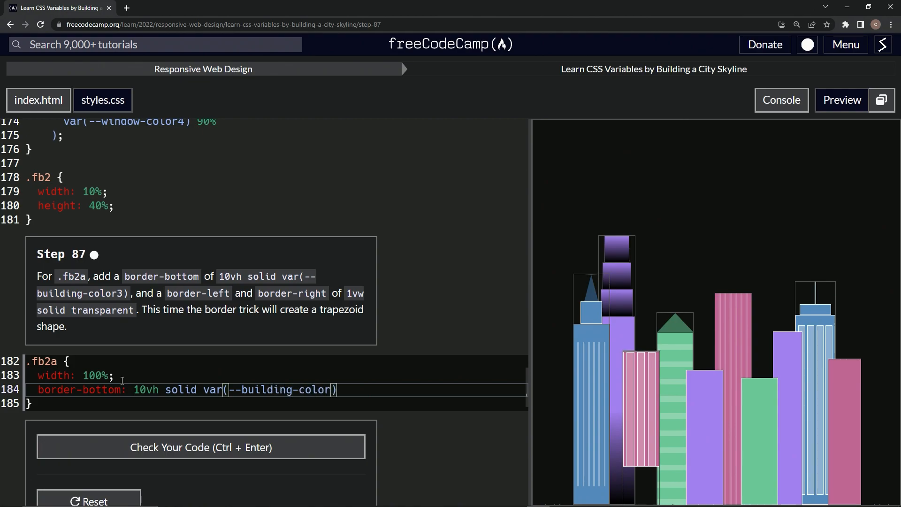
text(3)
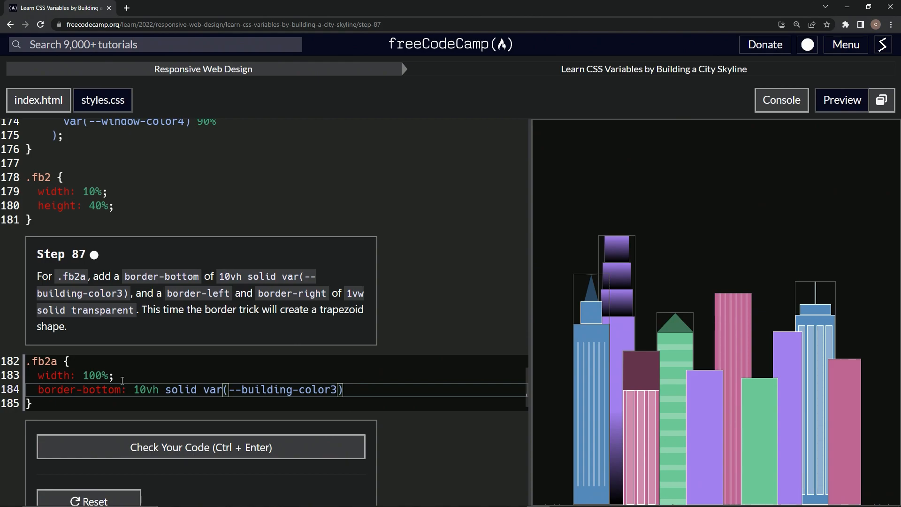
mouse_move(372, 376)
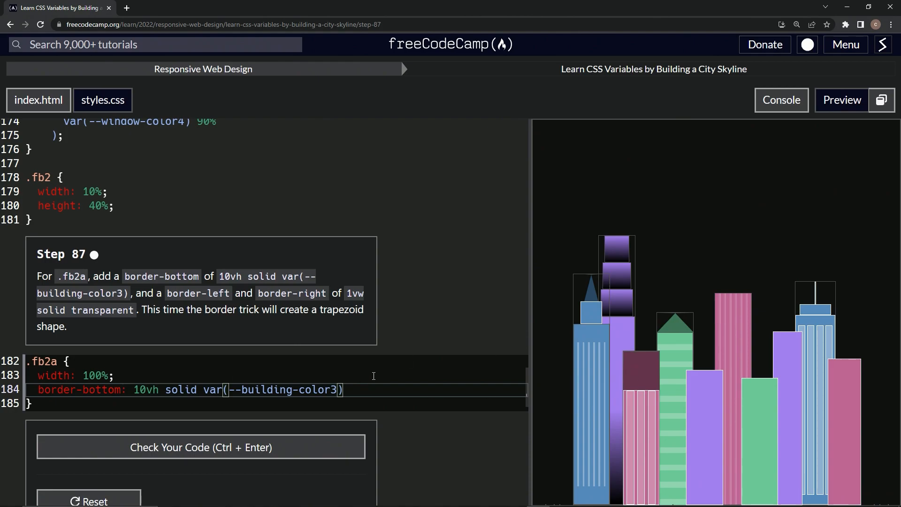
mouse_move(360, 392)
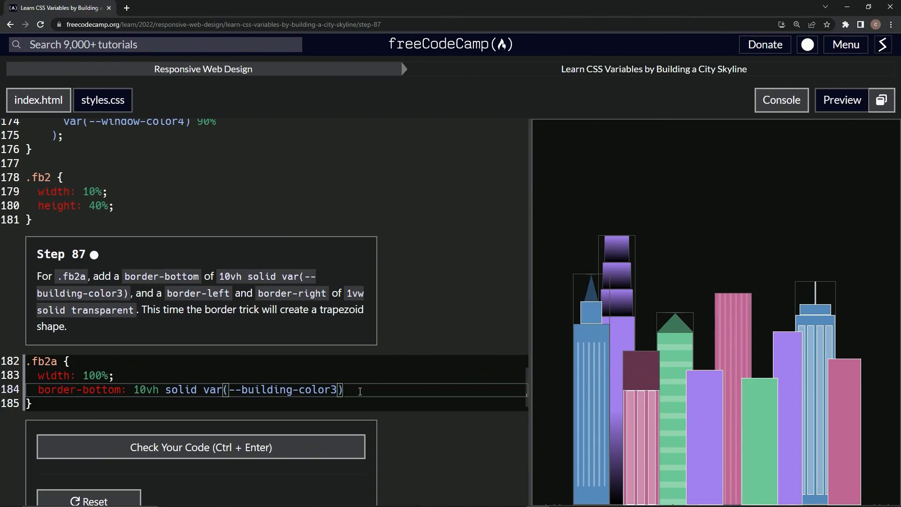
- Close the border-bottom line and add border-left: 1vw solid transparent; to .fb2a
text(;)
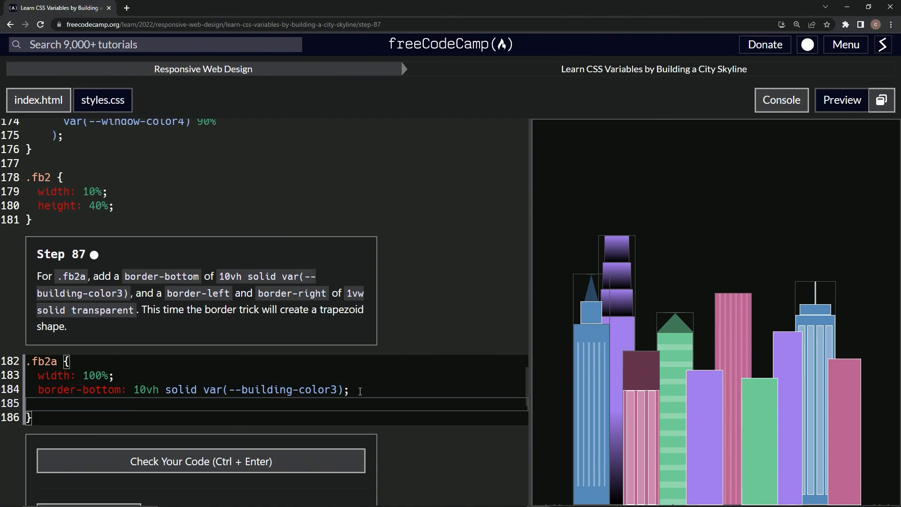
text(border)
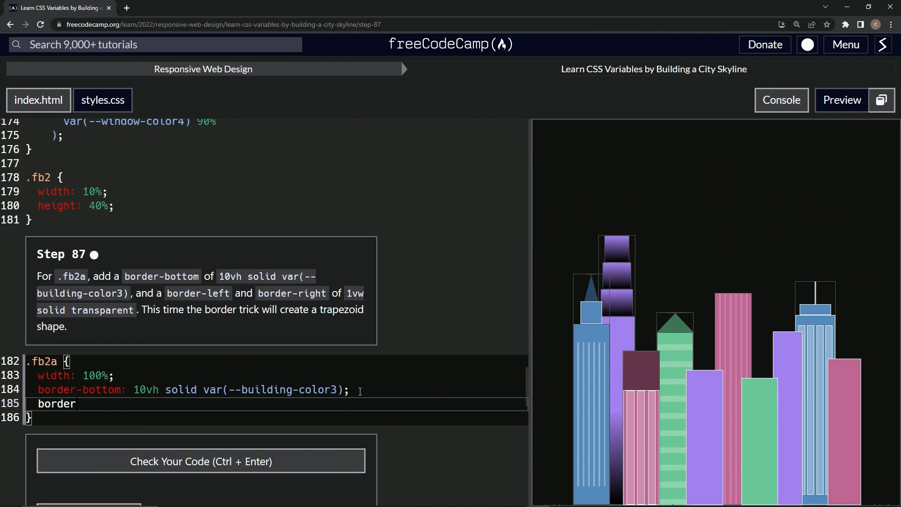
text(-left:)
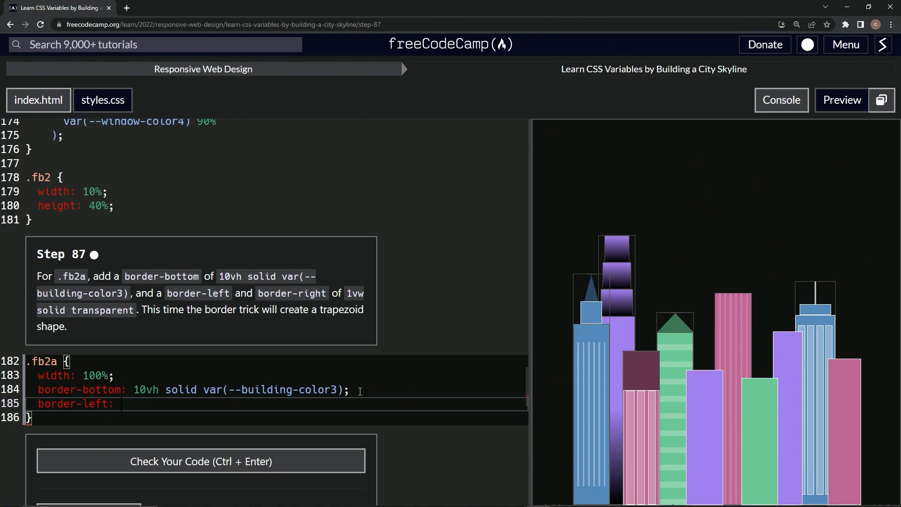
text(1vw)
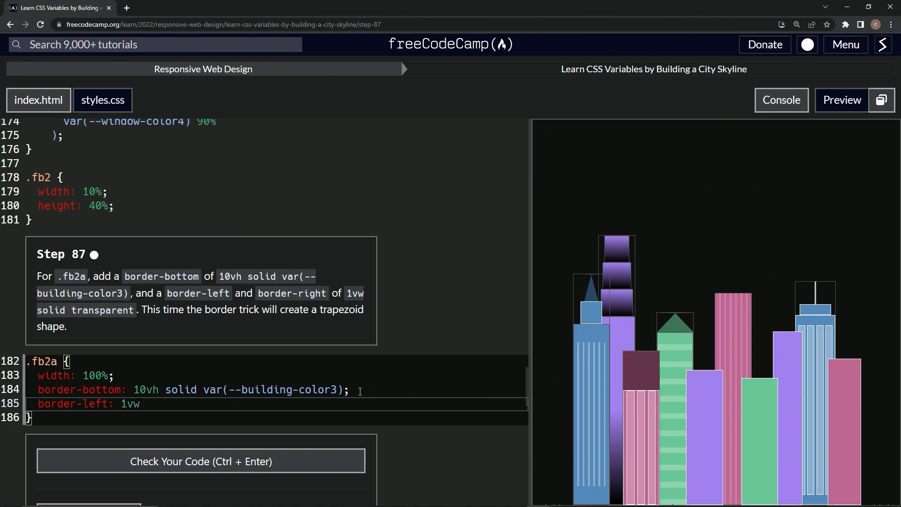
text(solid t)
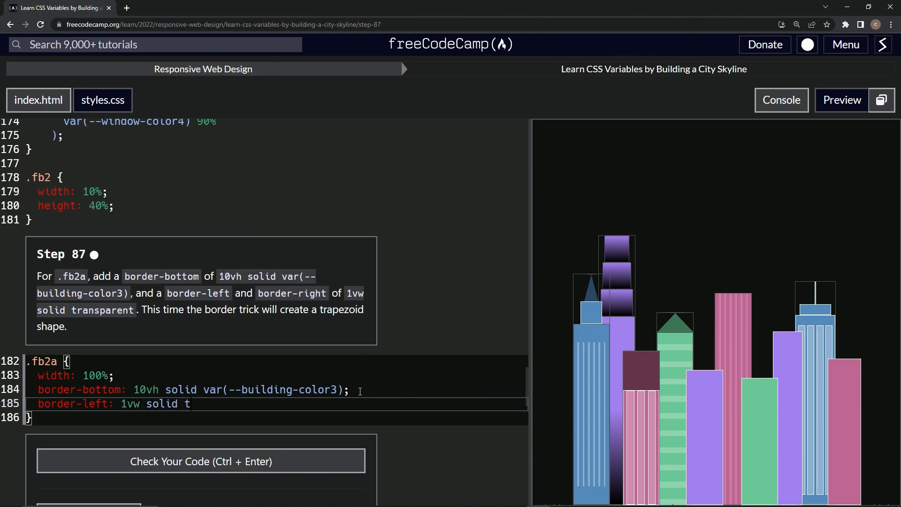
text(ransparent)
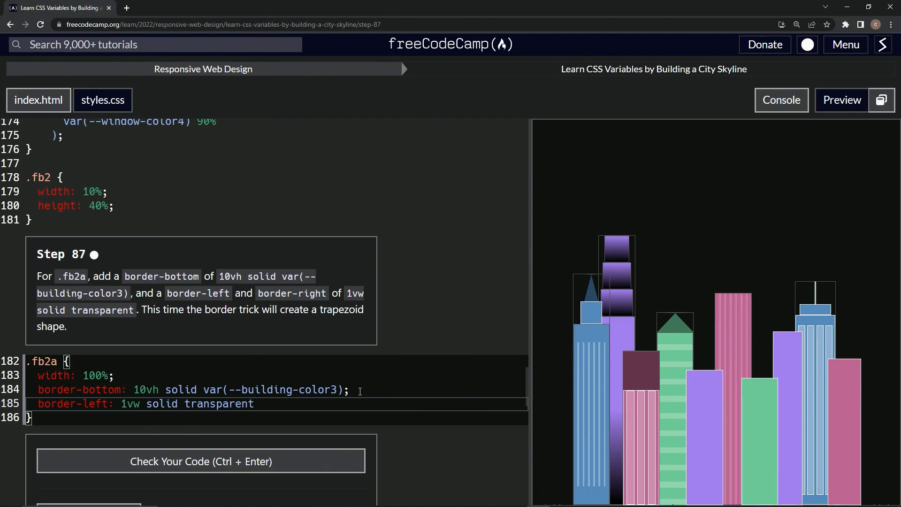
text(;)
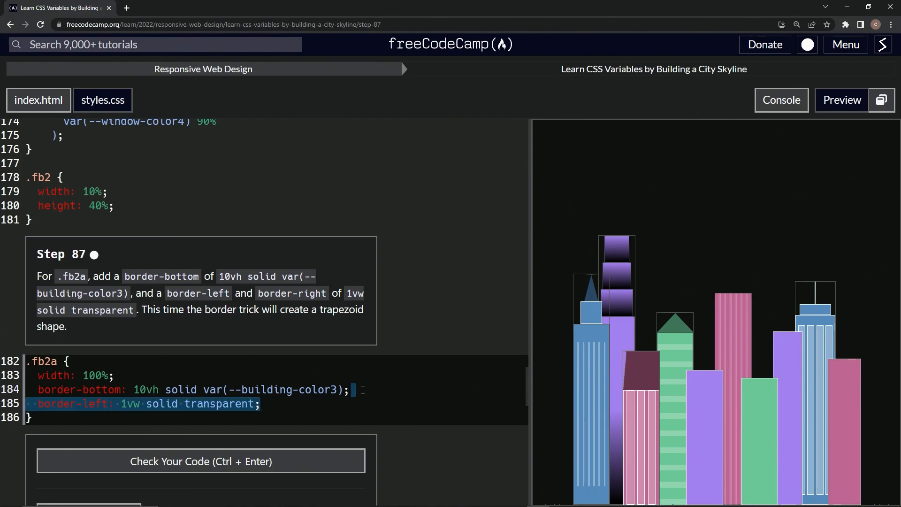
- Add border-right: 1vw solid transparent; on the next line of .fb2a
click(303, 403)
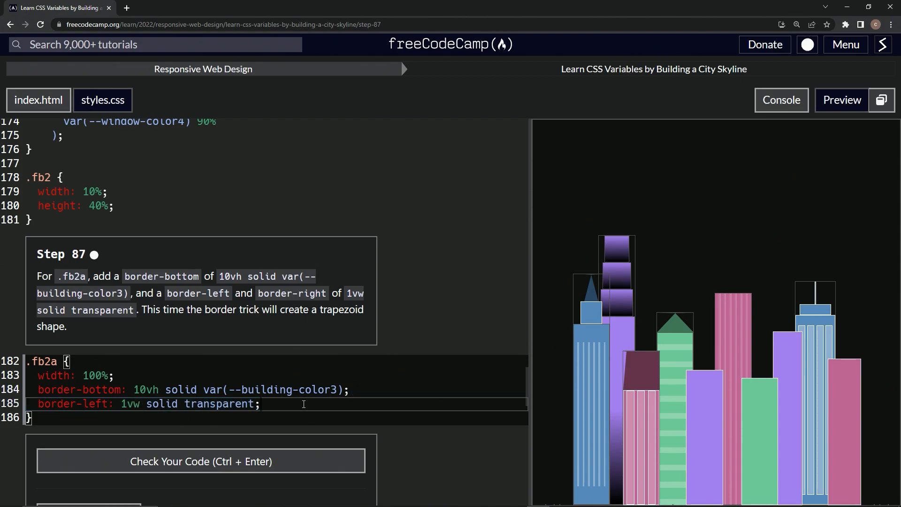
text(border-right: 1vw solid transparent;)
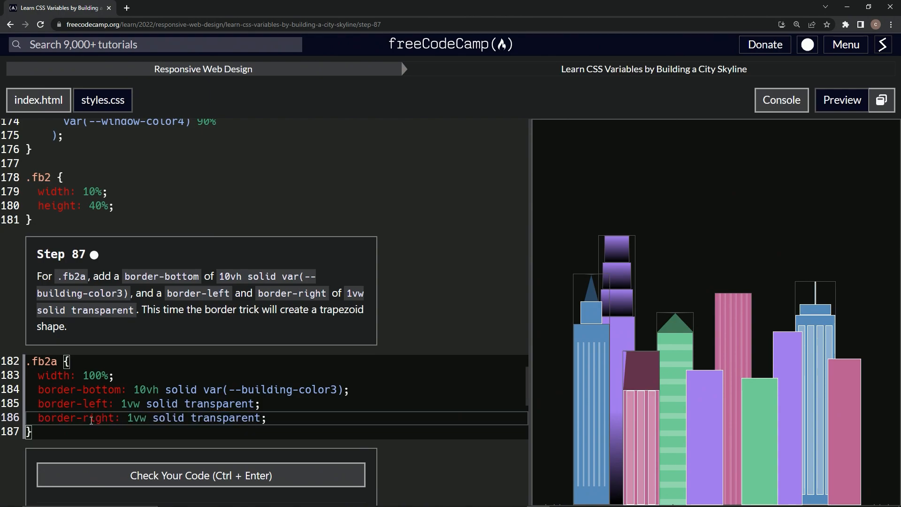
mouse_move(630, 370)
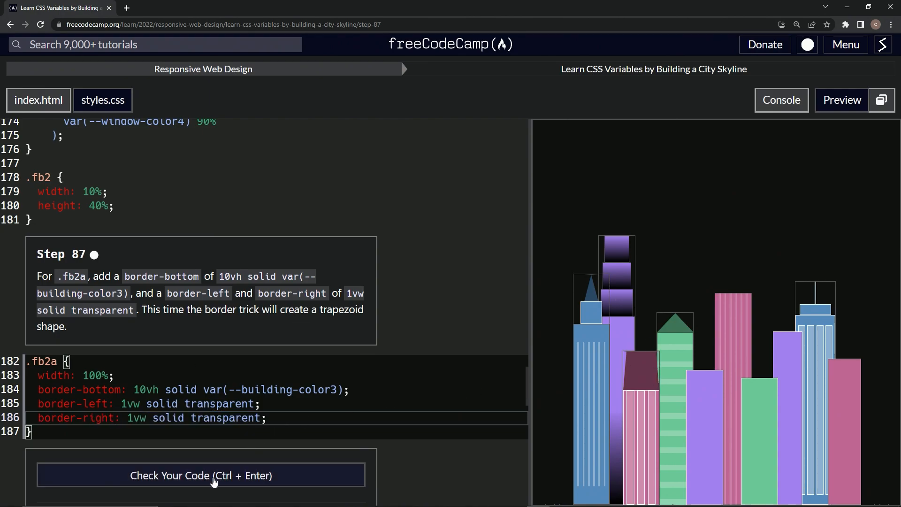
- Check the Step 87 code, submit it as passing and advance to Step 88
click(200, 475)
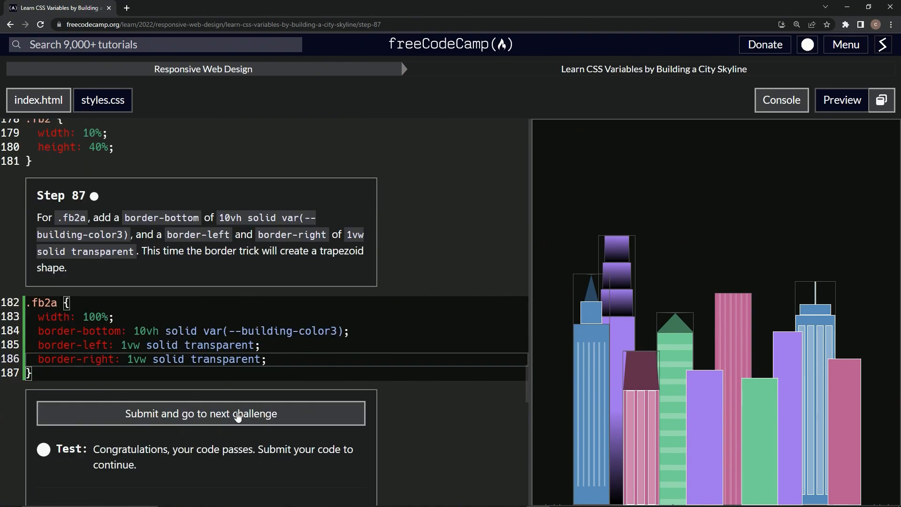
click(202, 412)
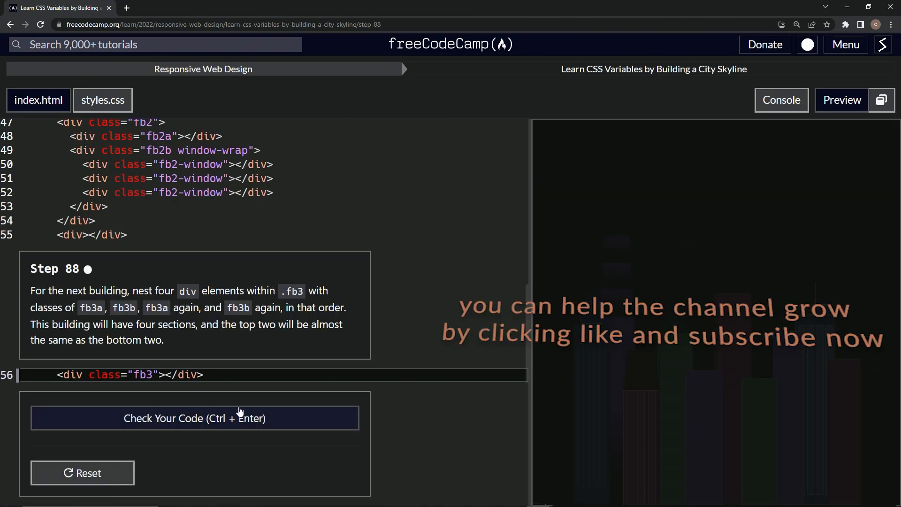
mouse_move(78, 286)
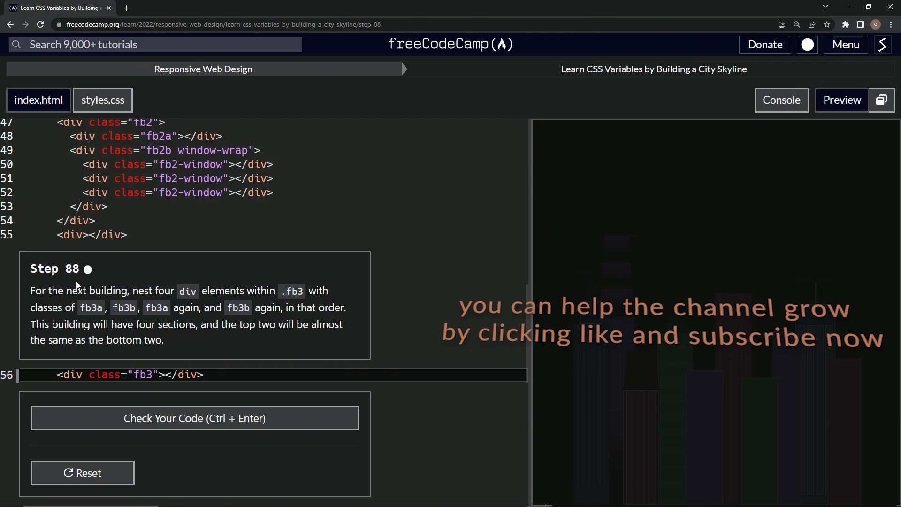